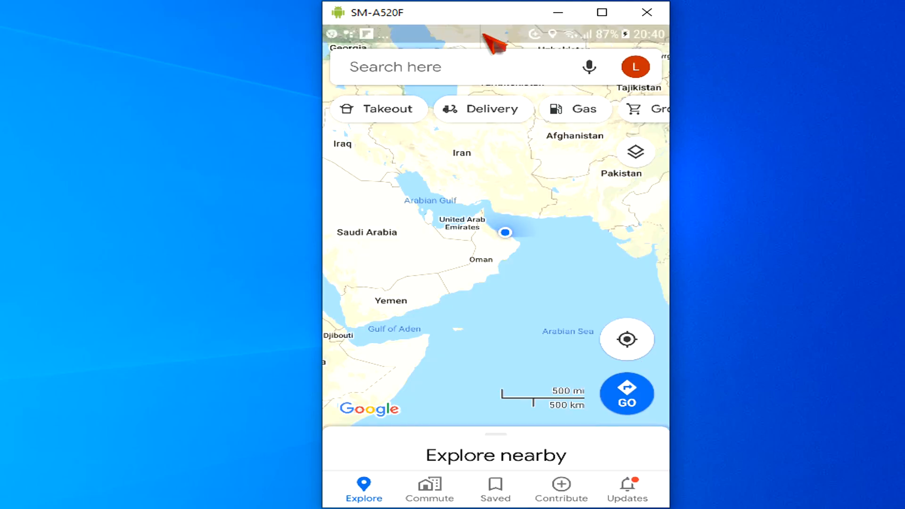
pyautogui.moveTo(634, 376)
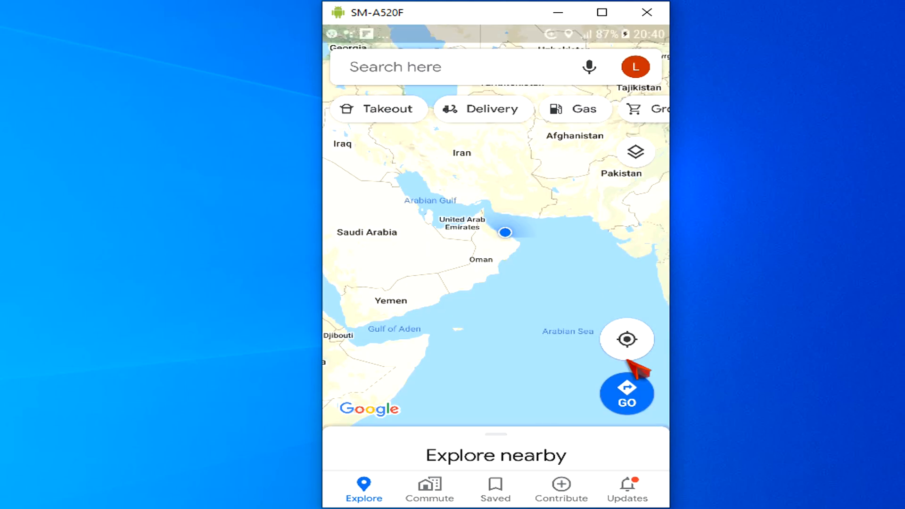
# - Reach the empty Offline maps page from the account menu
pyautogui.write('aza')
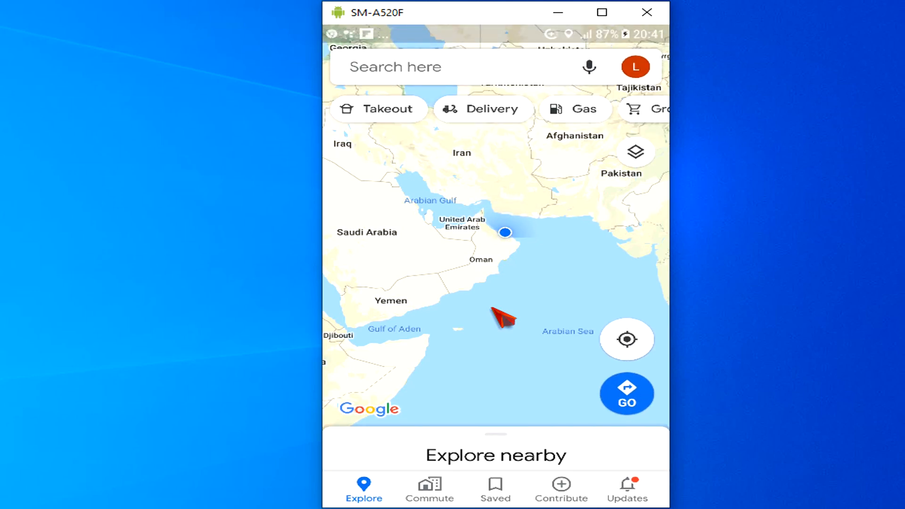
pyautogui.click(634, 66)
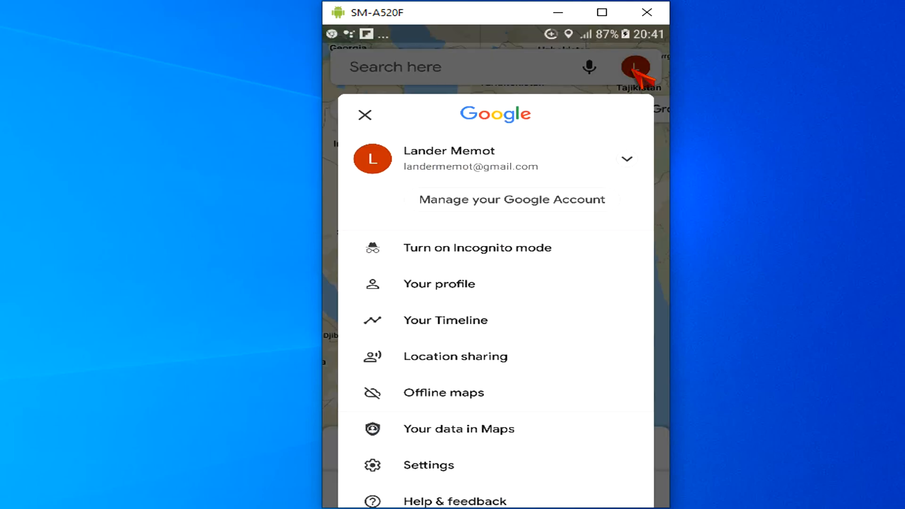
pyautogui.moveTo(459, 418)
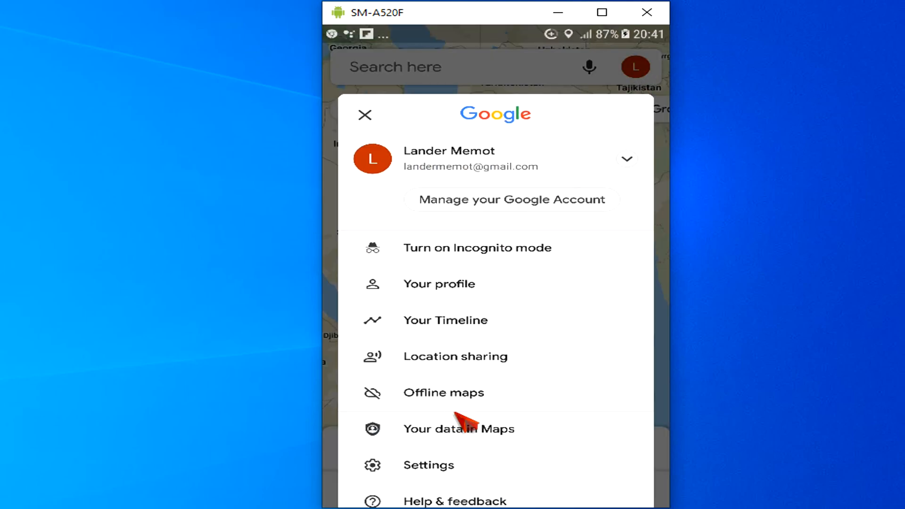
pyautogui.click(443, 392)
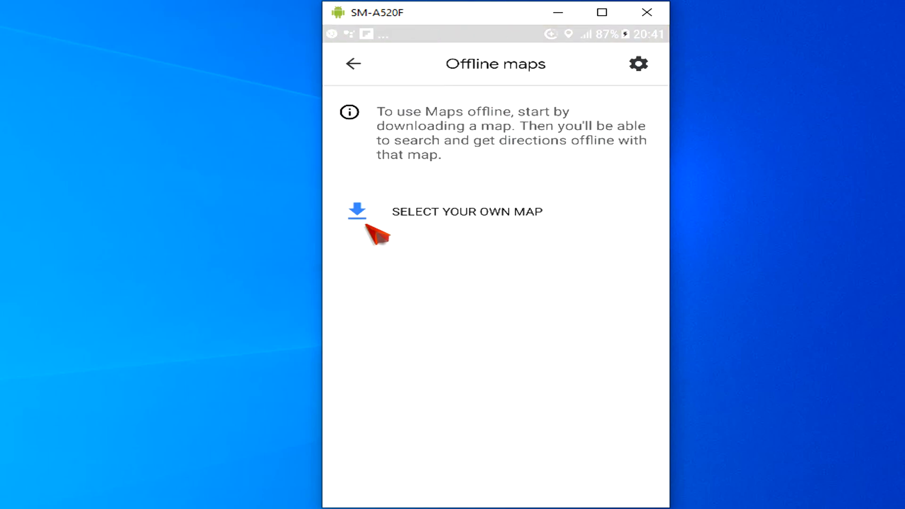
pyautogui.moveTo(374, 231)
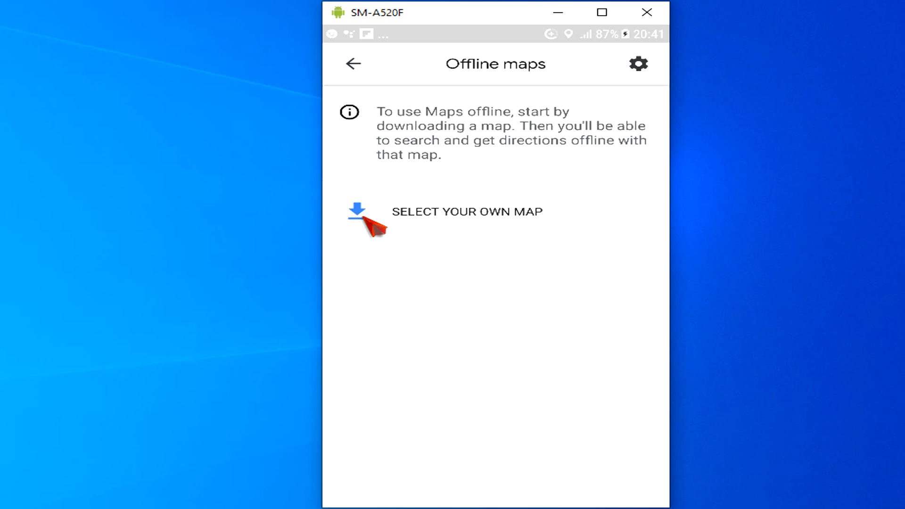
# - Download a 63 MB custom offline map of Ad Dakhiliyah Governorate, Oman
pyautogui.click(468, 211)
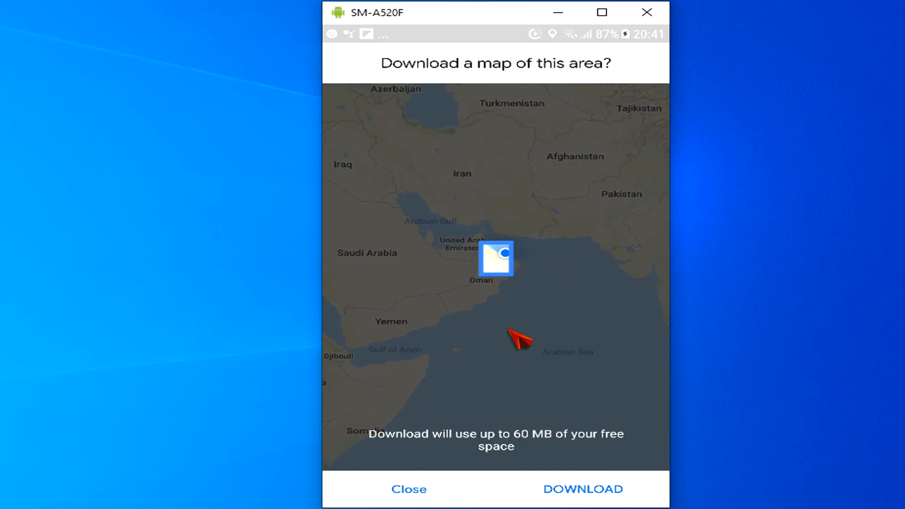
pyautogui.moveTo(600, 500)
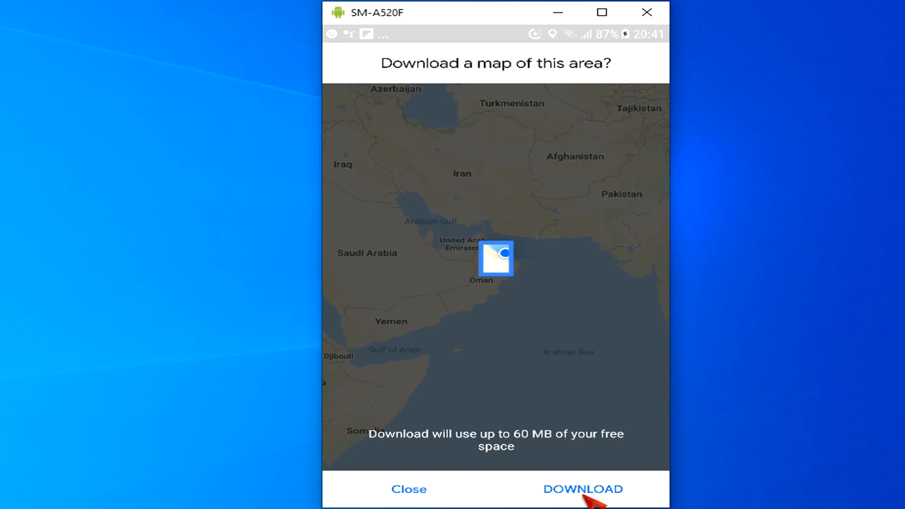
pyautogui.click(582, 489)
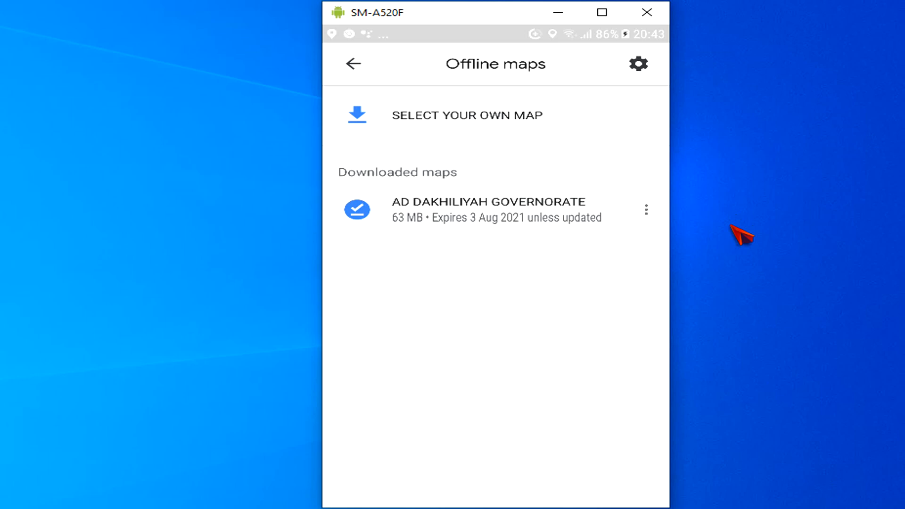
pyautogui.moveTo(588, 336)
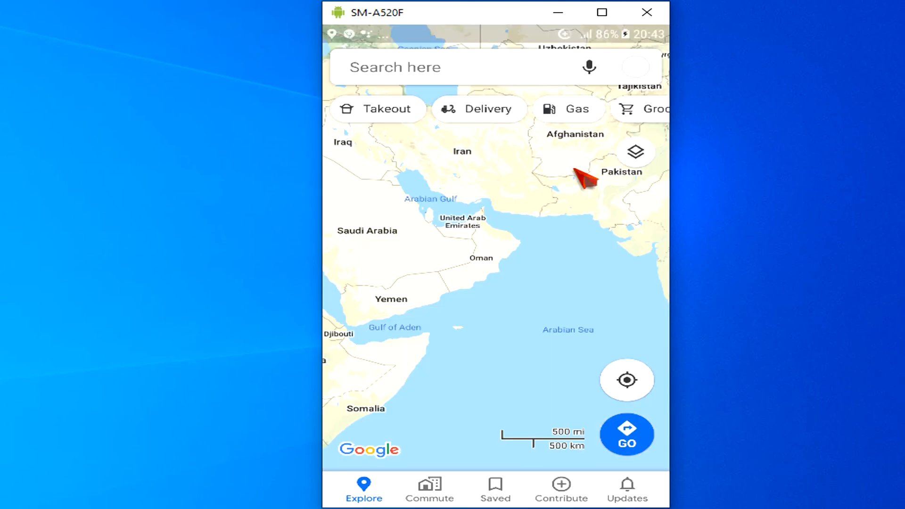
# - Get offline directions from Azaiba Beach to Sohar Port (2 hr 35 min, 231 km), then return to the map
pyautogui.write('azaiba')
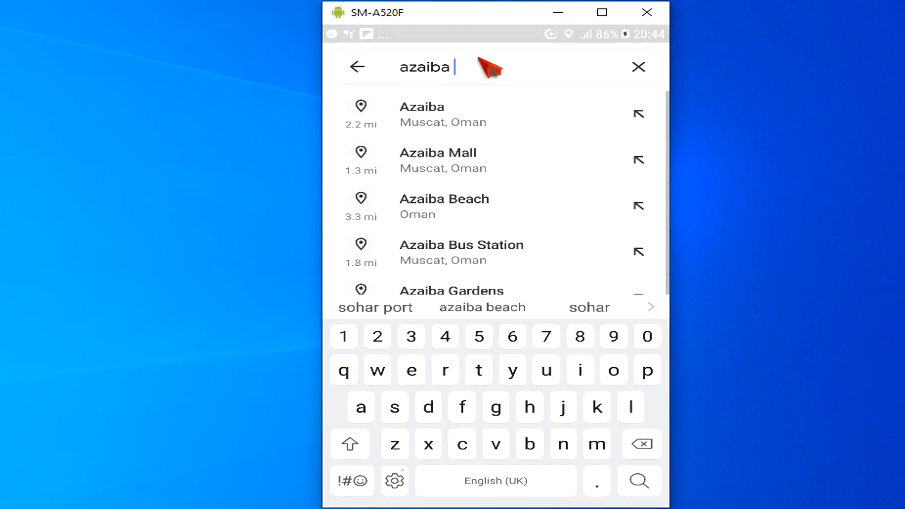
pyautogui.click(444, 205)
pyautogui.write('sohar')
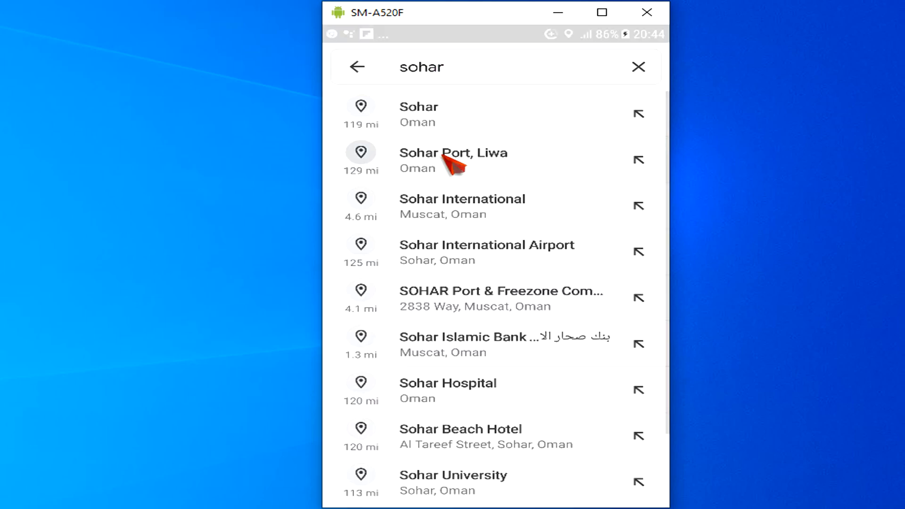
pyautogui.click(454, 160)
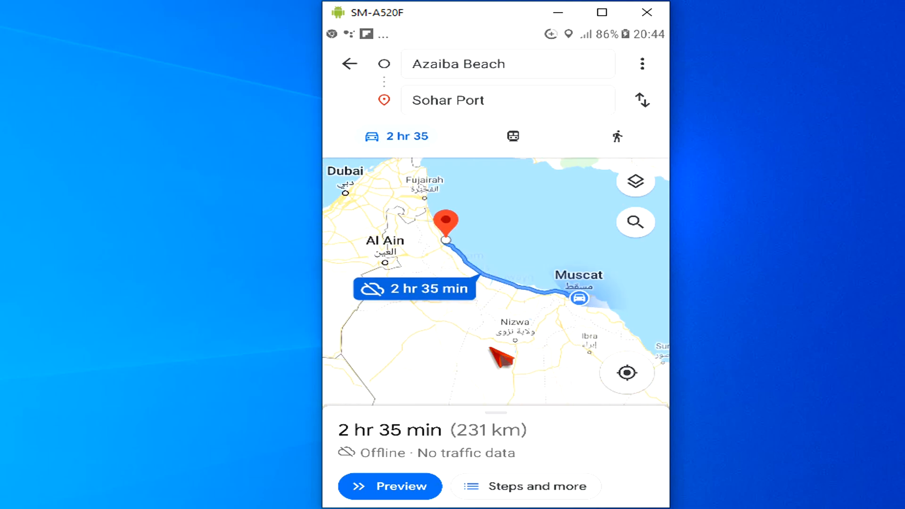
pyautogui.click(389, 486)
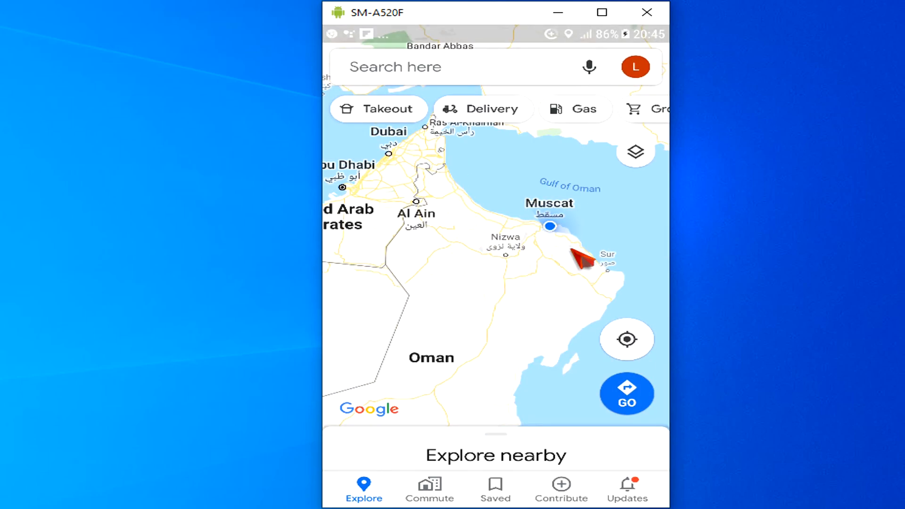
# - Show the downloaded map's Update/View/Rename/Delete menu, then its auto-update and Wi-Fi-only settings
pyautogui.click(635, 66)
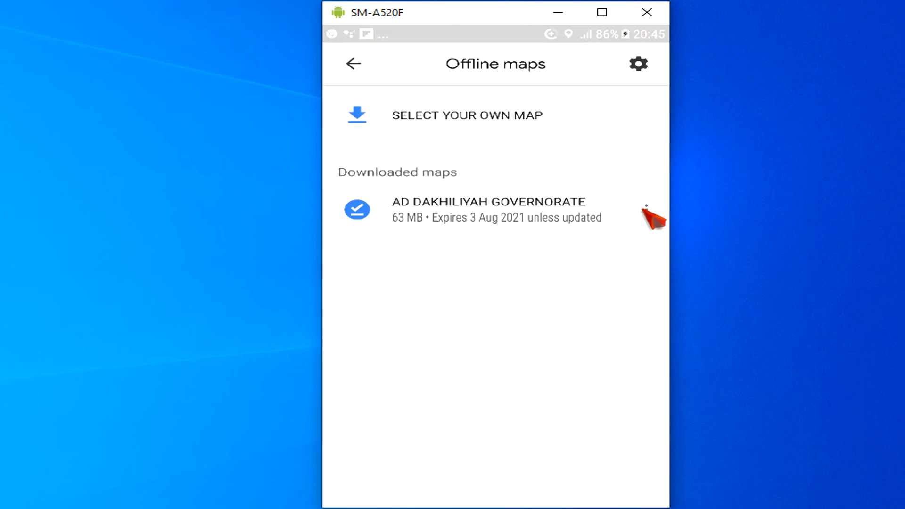
pyautogui.click(647, 209)
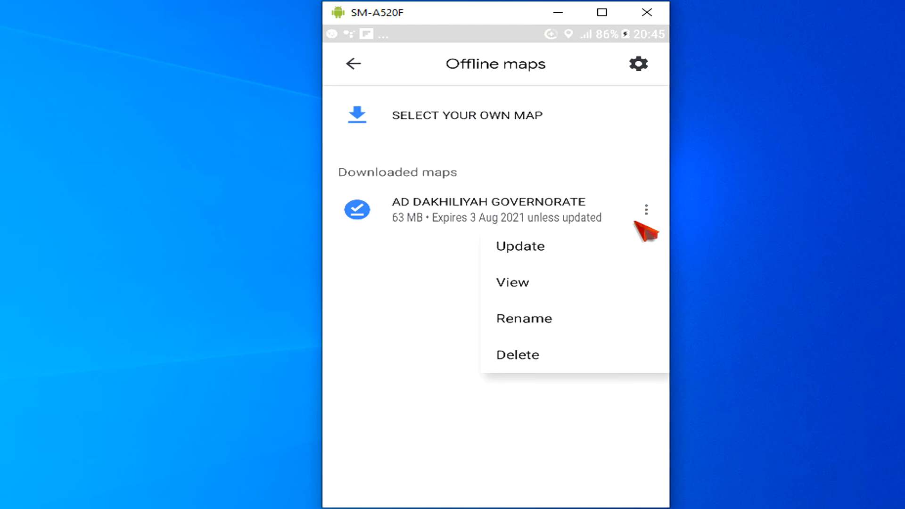
pyautogui.moveTo(549, 253)
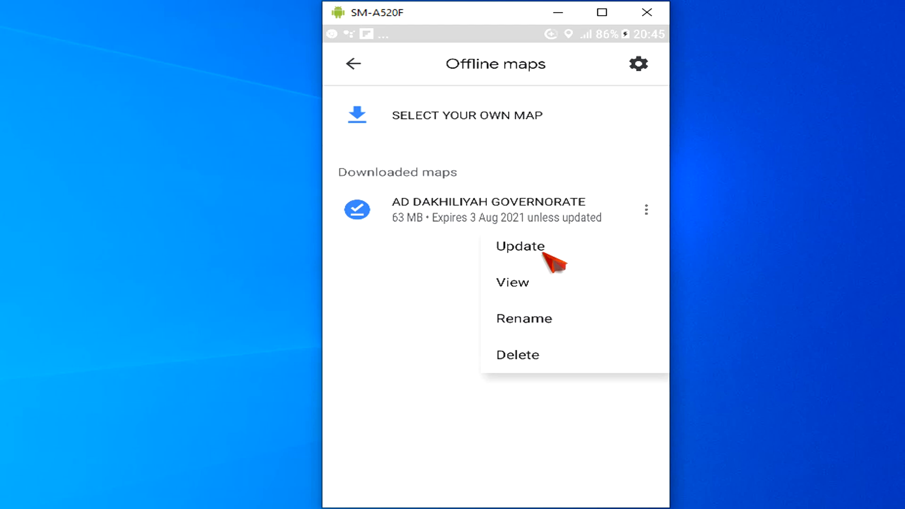
pyautogui.moveTo(536, 300)
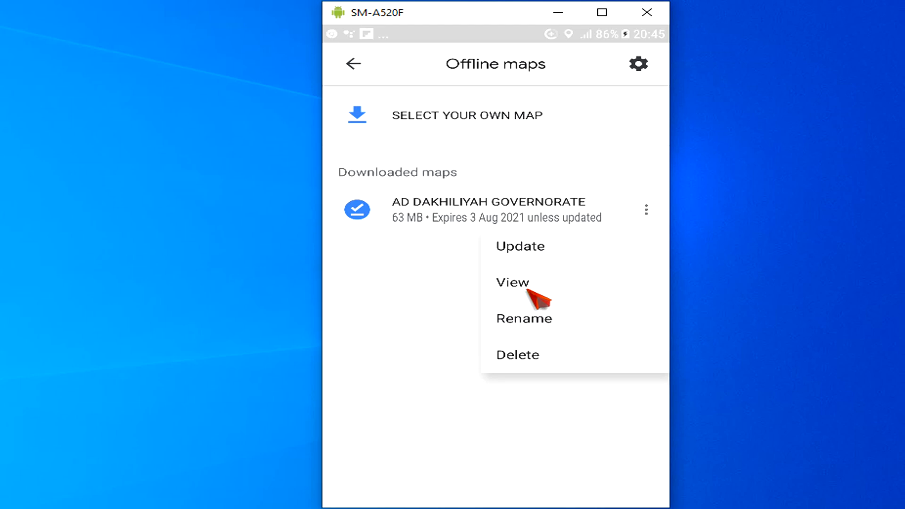
pyautogui.moveTo(536, 335)
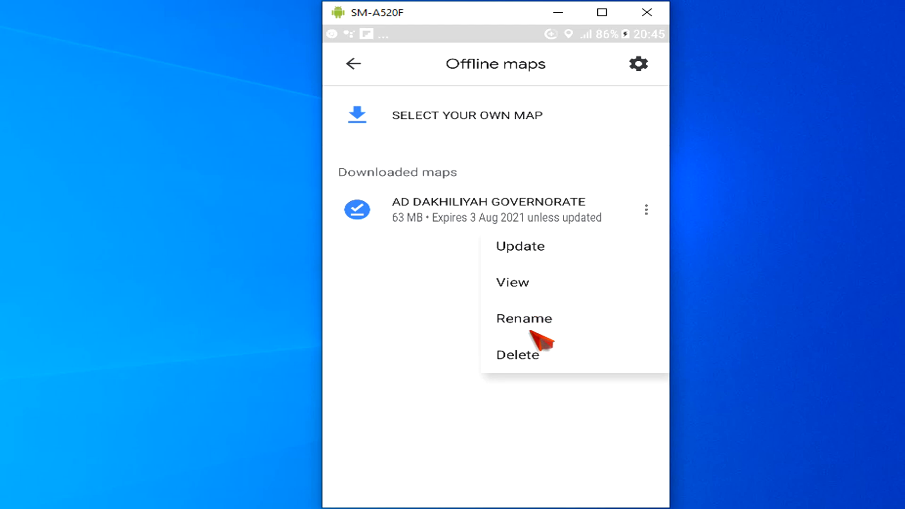
pyautogui.moveTo(543, 364)
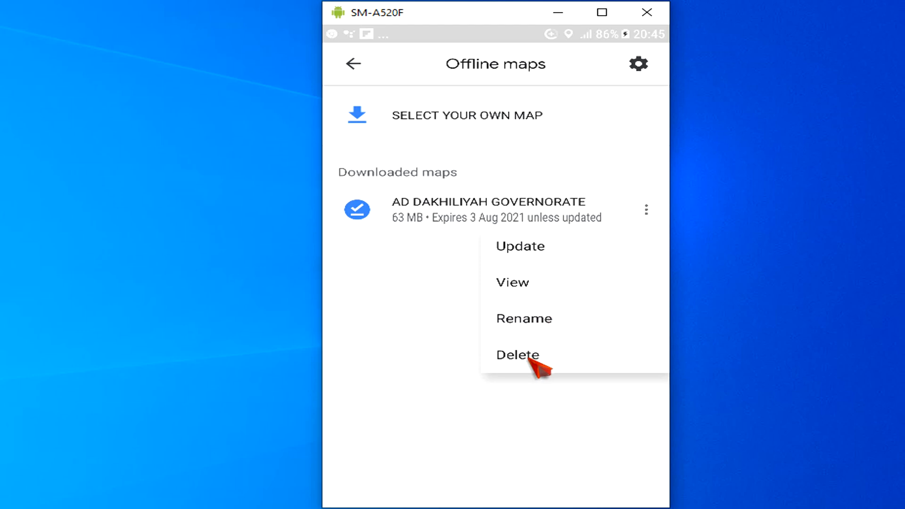
pyautogui.moveTo(402, 310)
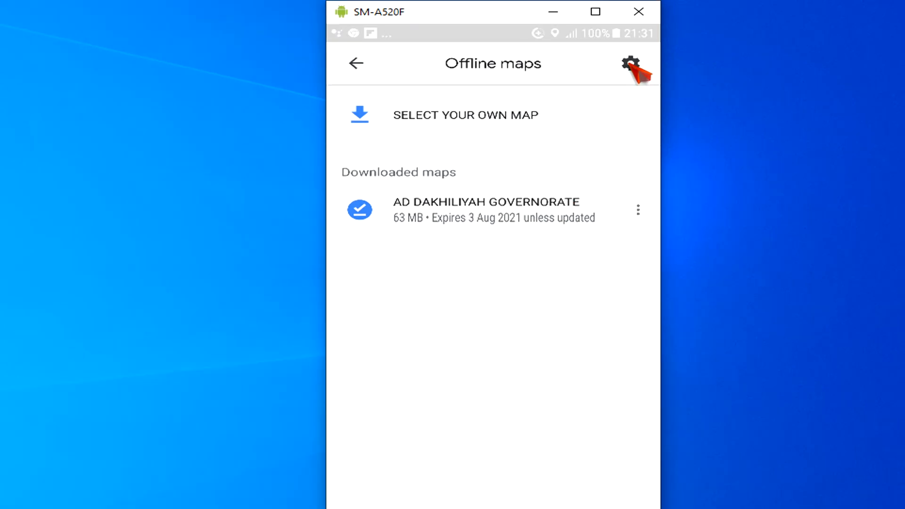
pyautogui.click(629, 64)
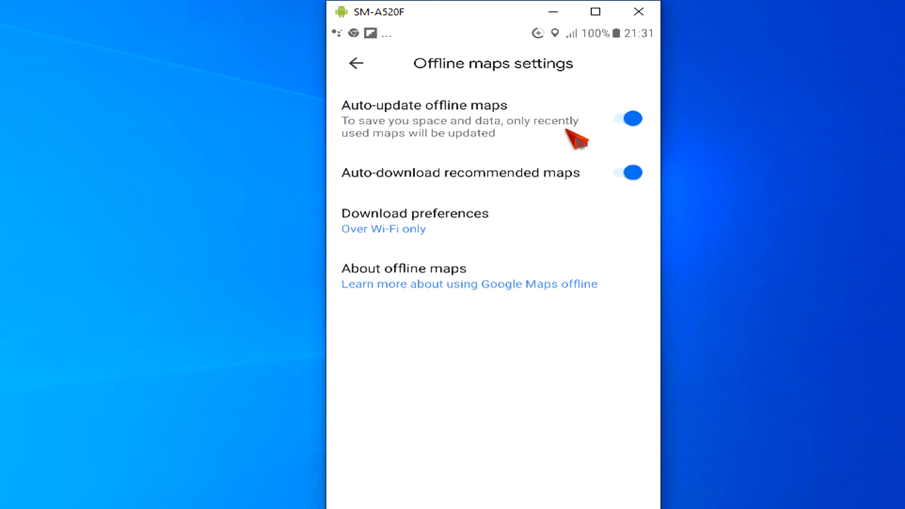